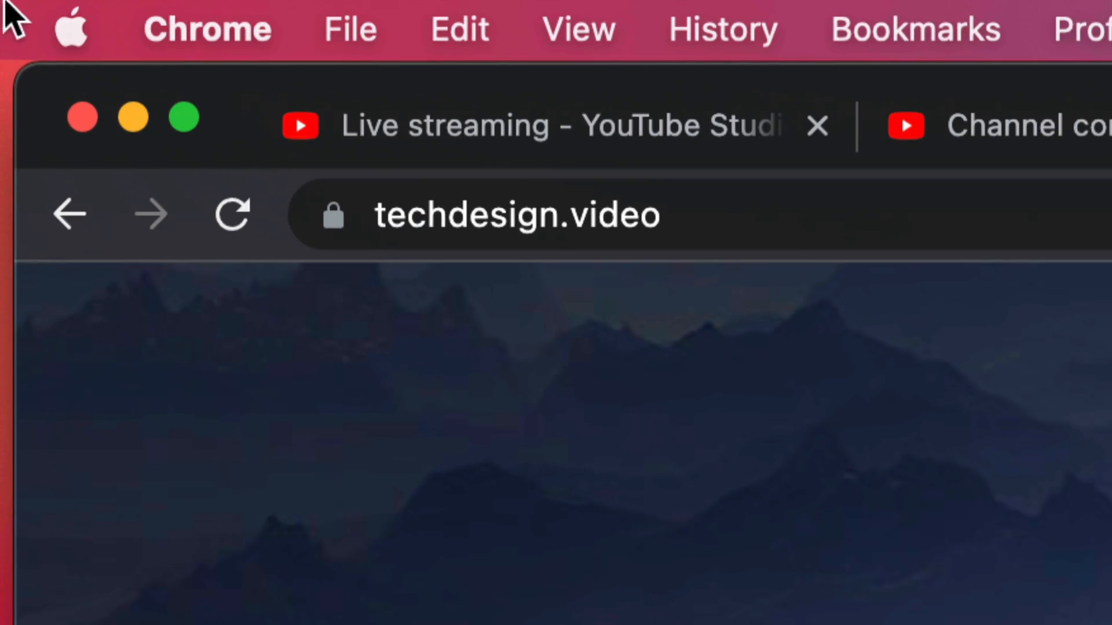
Apply the pending Chrome update from the browser menu and relaunch Chrome.
click(70, 29)
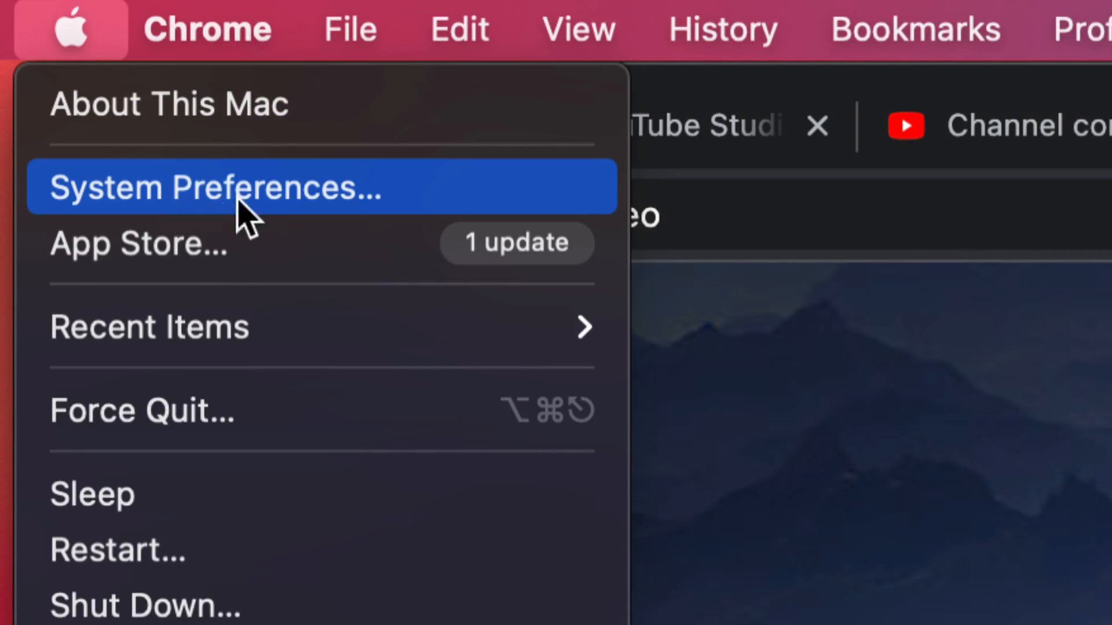
mouse_move(248, 243)
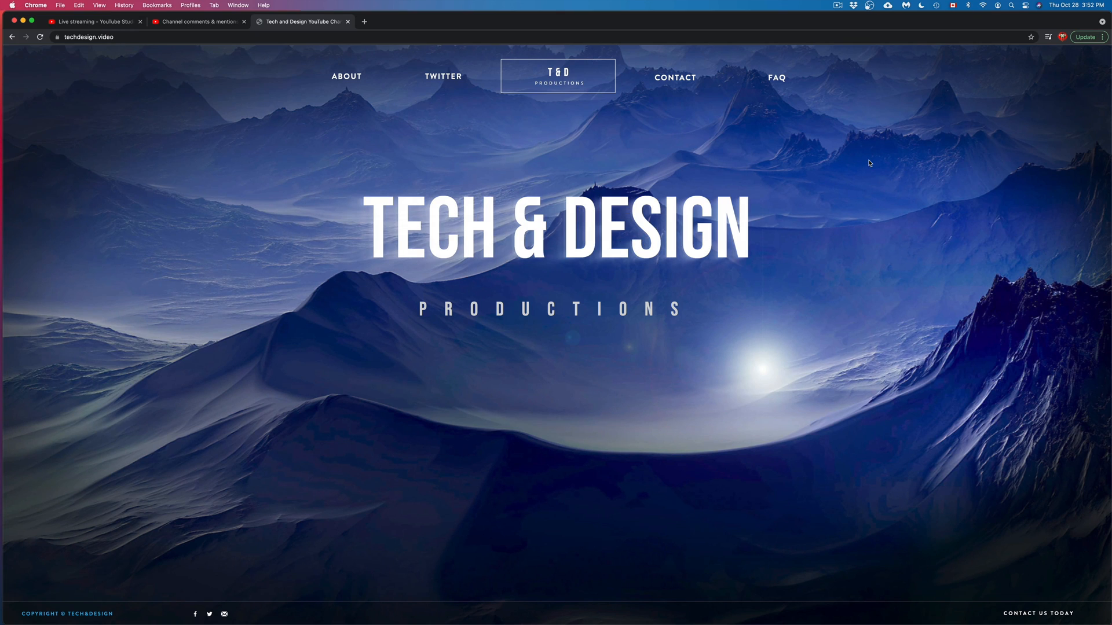
mouse_move(895, 157)
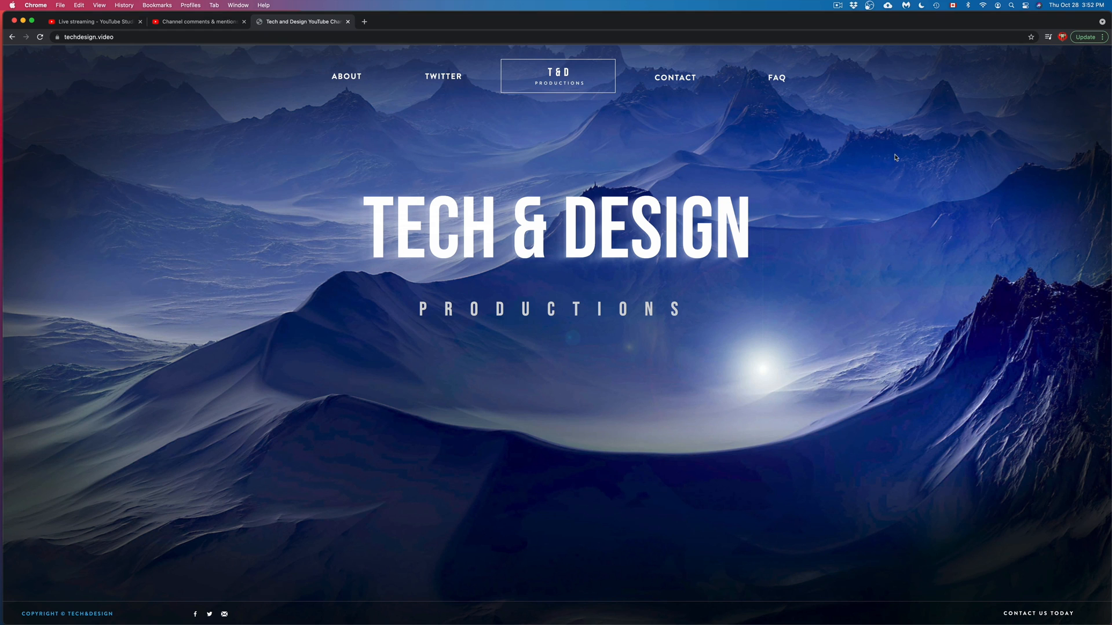
mouse_move(1104, 82)
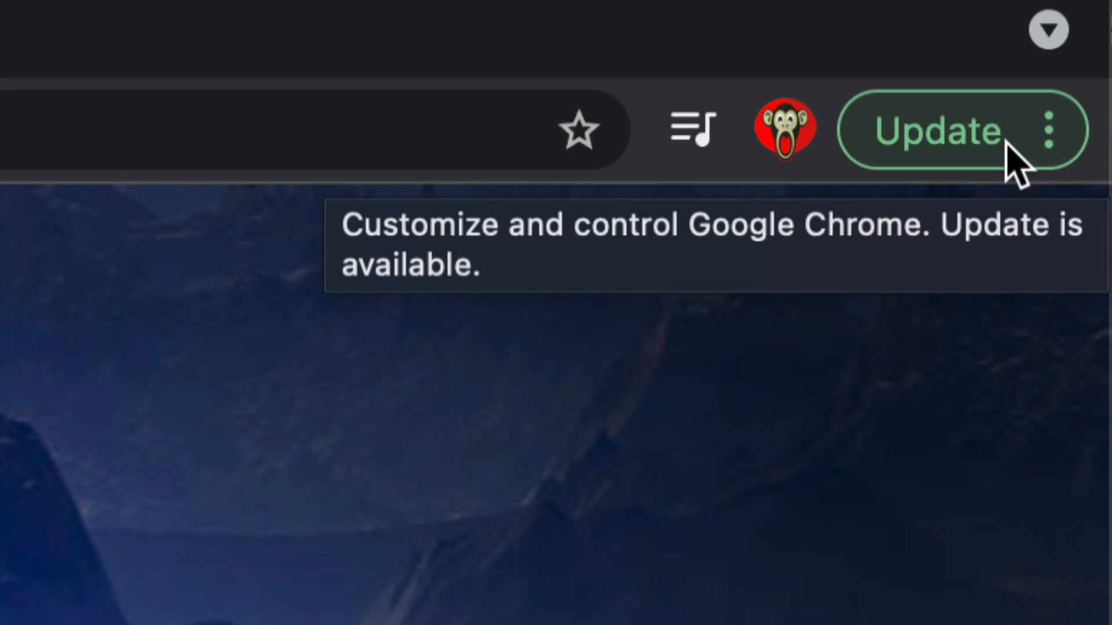
click(1048, 130)
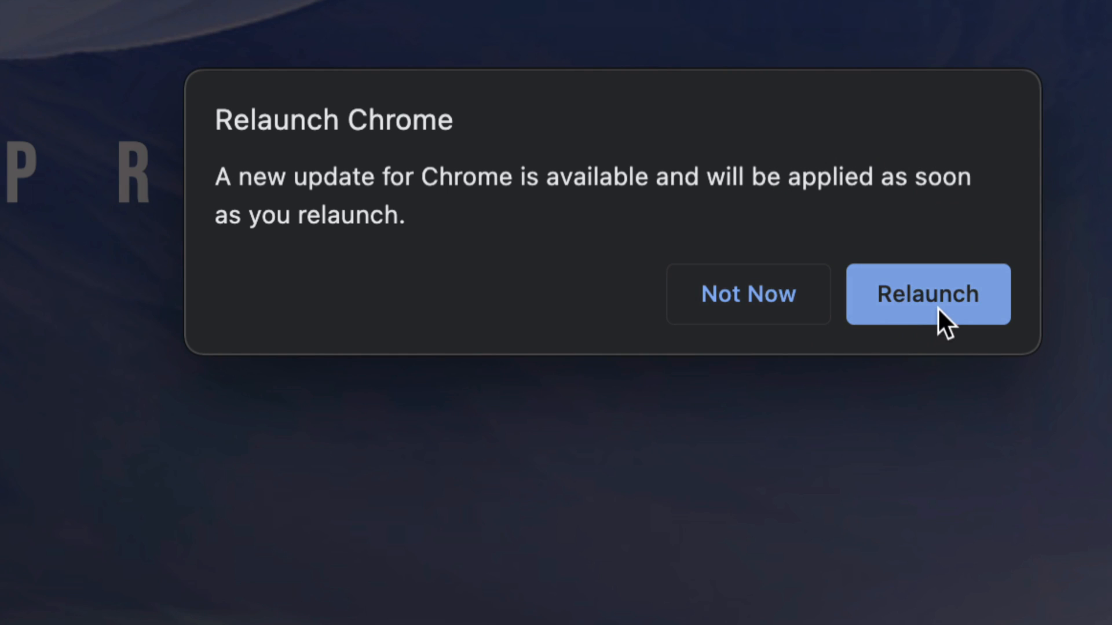
click(926, 294)
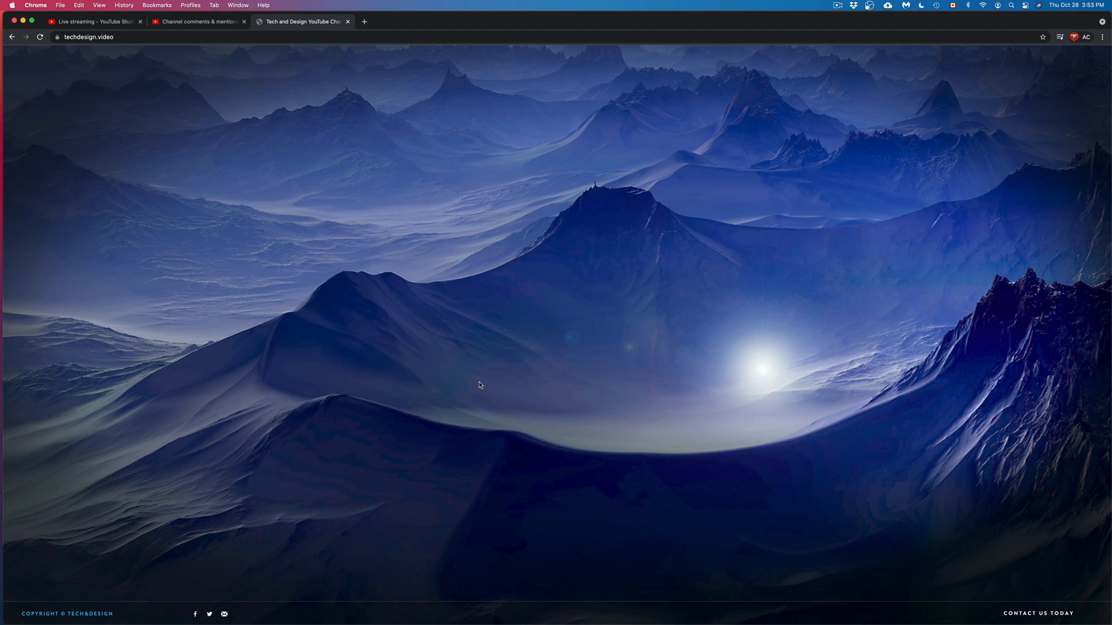